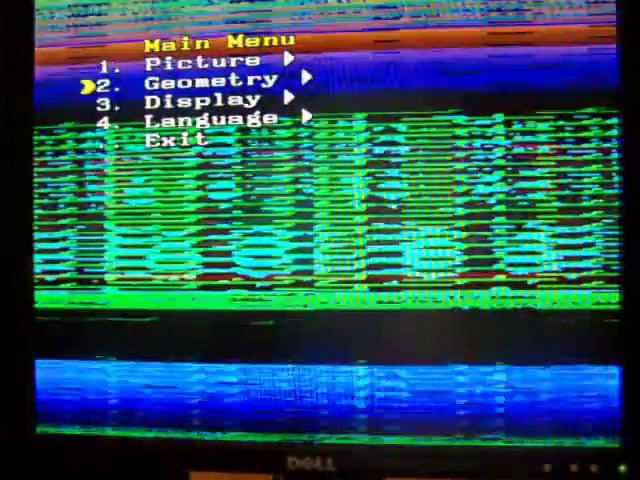
Browse the Geometry menu's H/V position, size and clamp start/stop values
{"action": "left_click", "coordinate": [204, 80]}
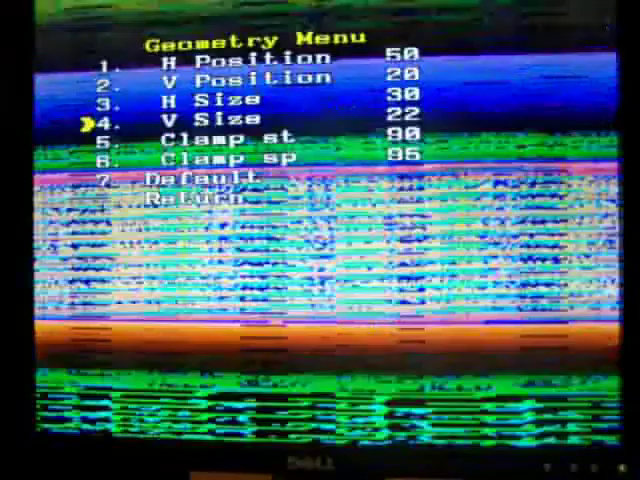
{"action": "key", "text": "down"}
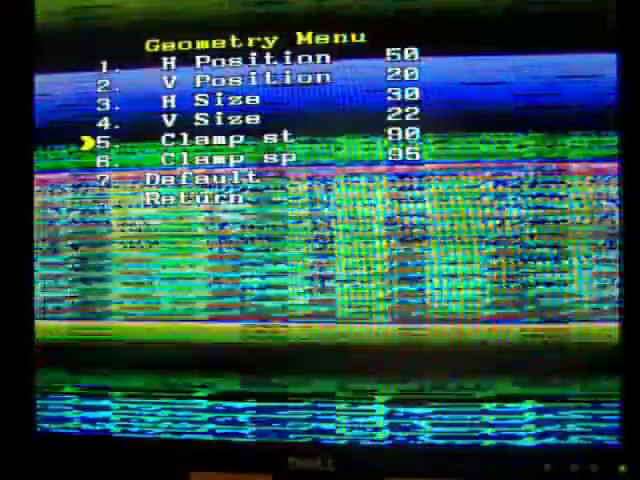
{"action": "key", "text": "down"}
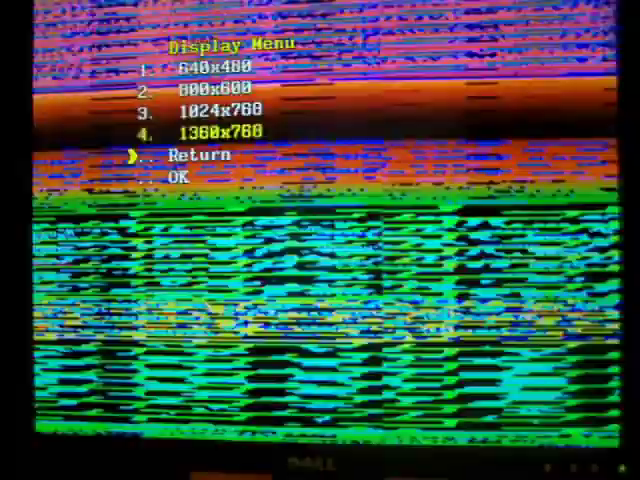
Highlight 640x480 as the resolution in the Display menu
{"action": "key", "text": "up"}
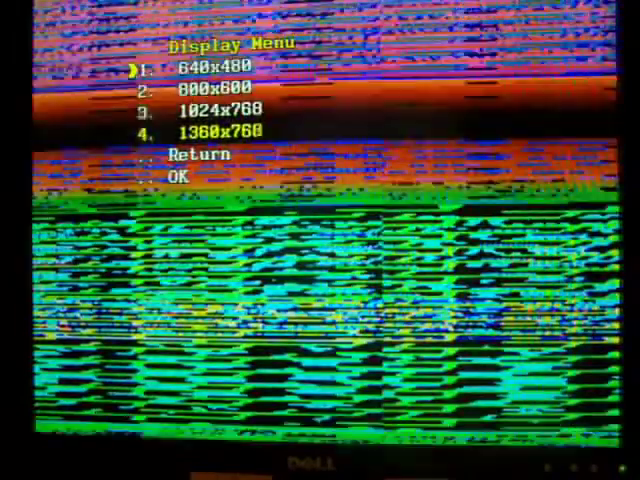